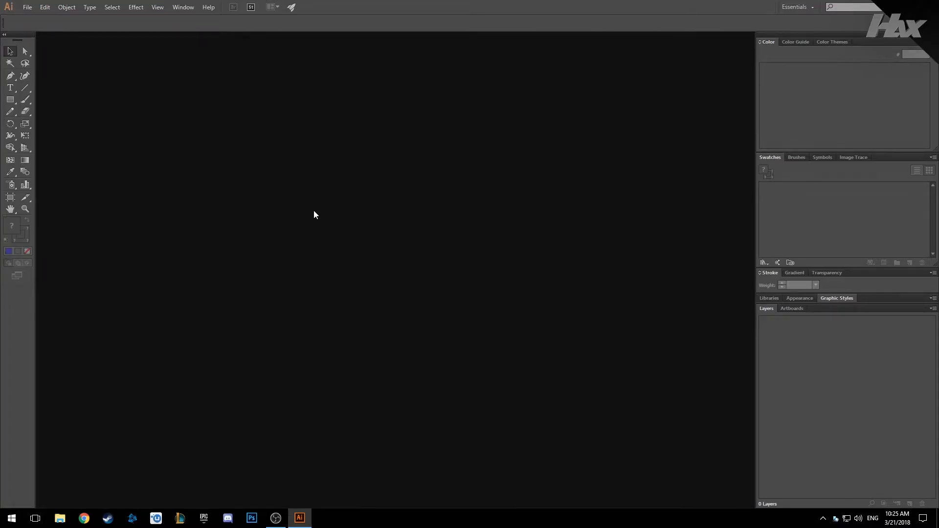
mouse_move(177, 144)
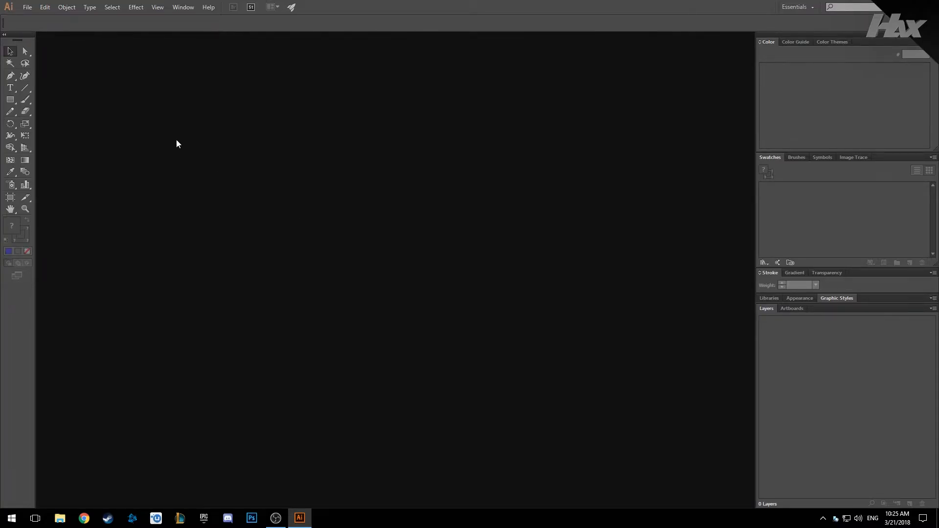
mouse_move(136, 124)
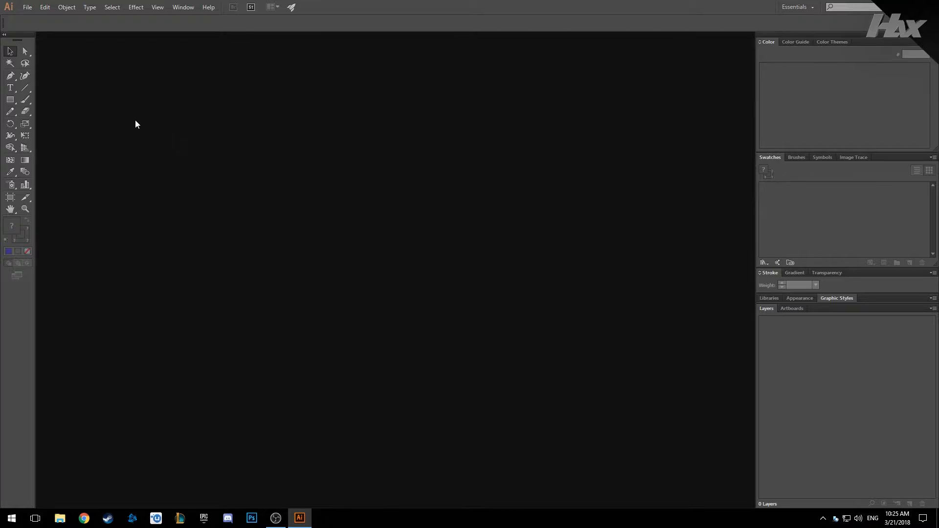
mouse_move(171, 136)
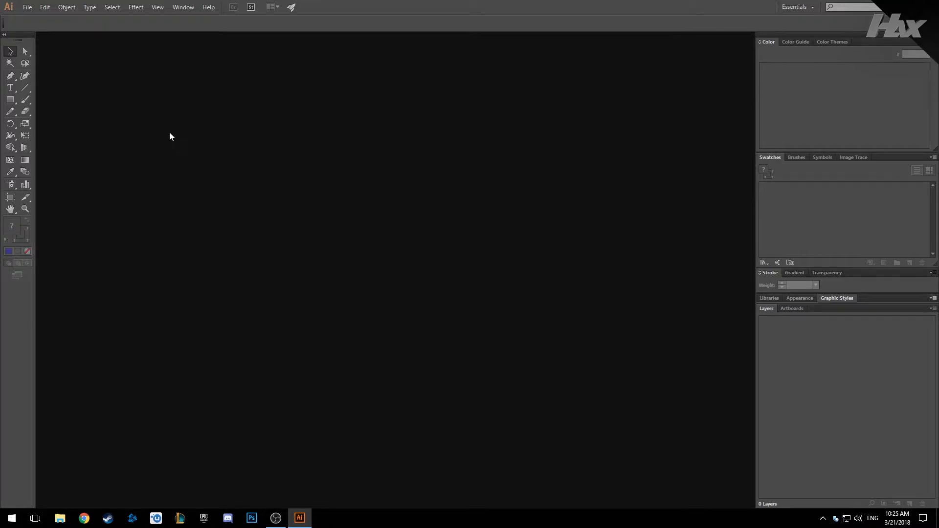
mouse_move(256, 216)
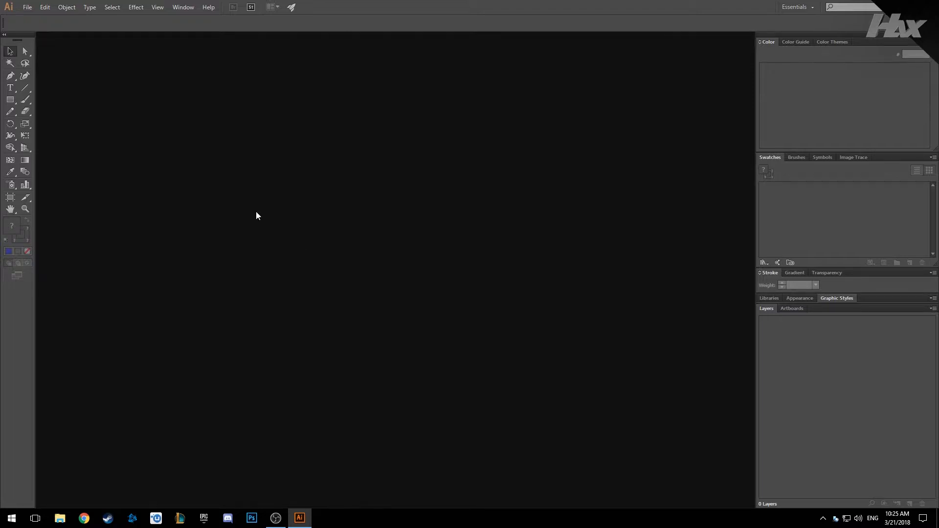
- Create a new 1000 × 1000 px RGB document with High (300 ppi) raster effects
click(27, 6)
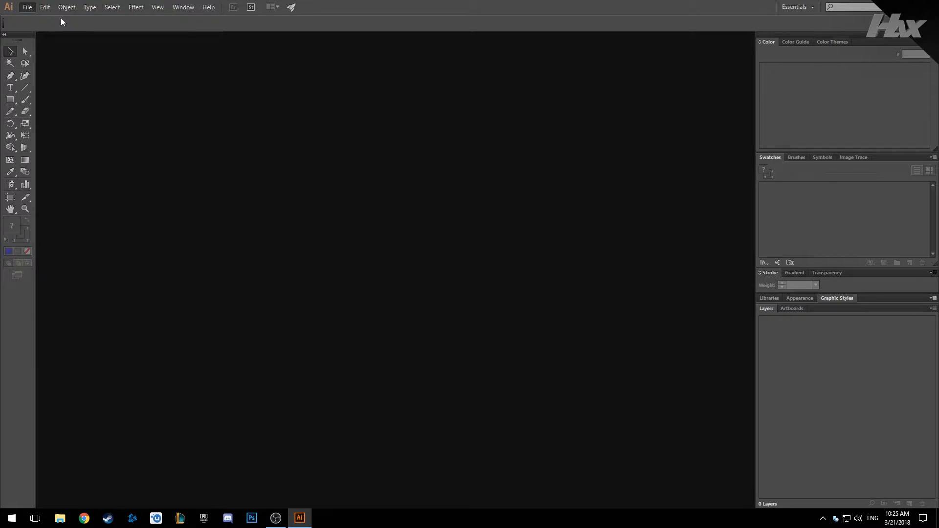
click(26, 7)
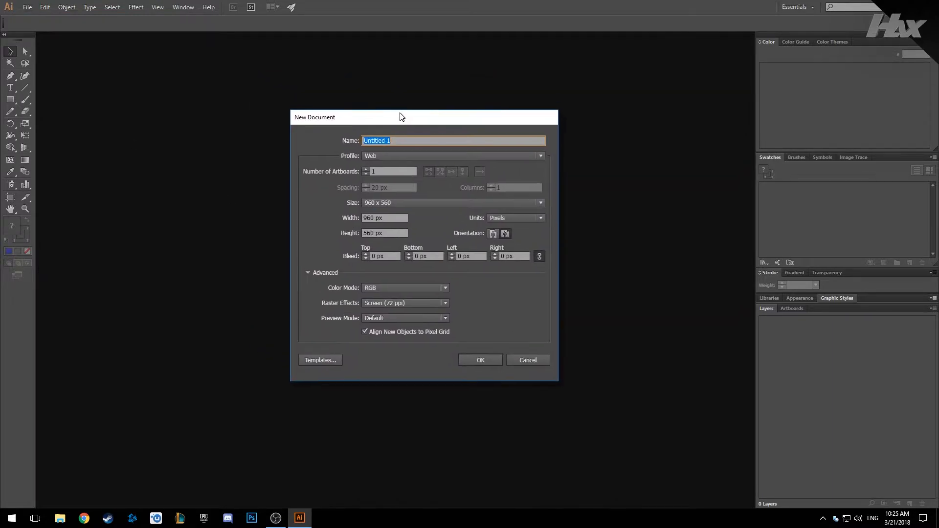
click(384, 217)
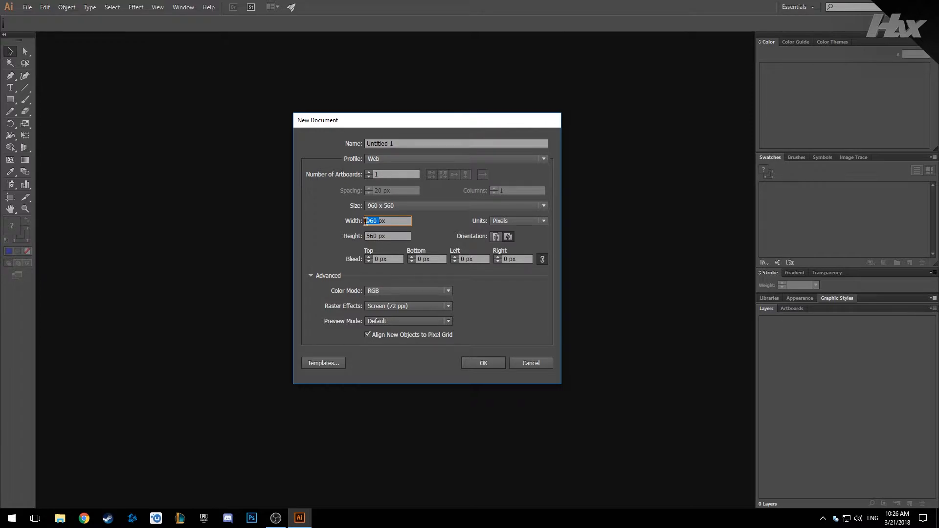
text(1000px)
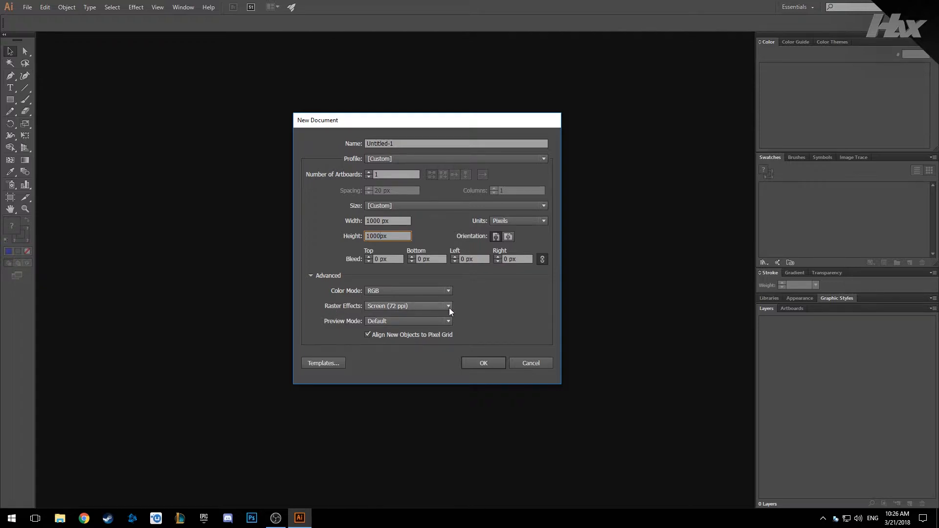
click(407, 306)
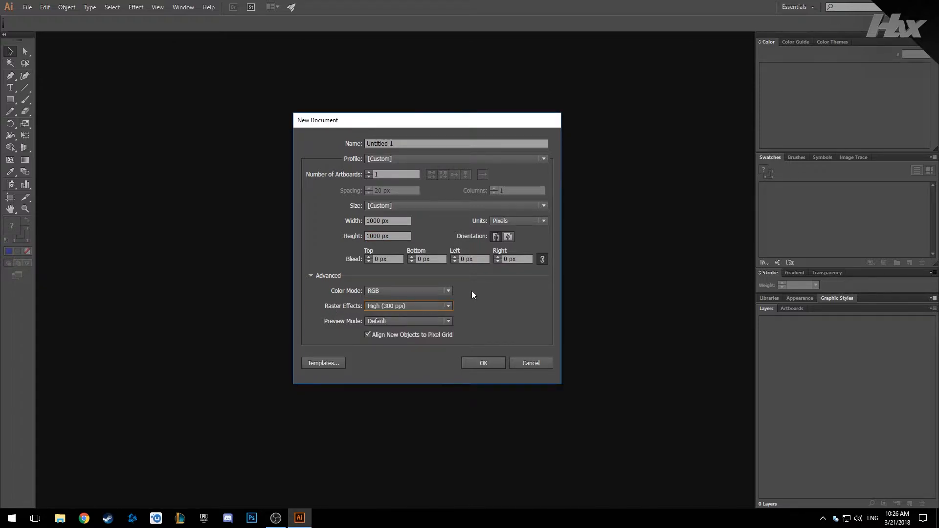
click(482, 363)
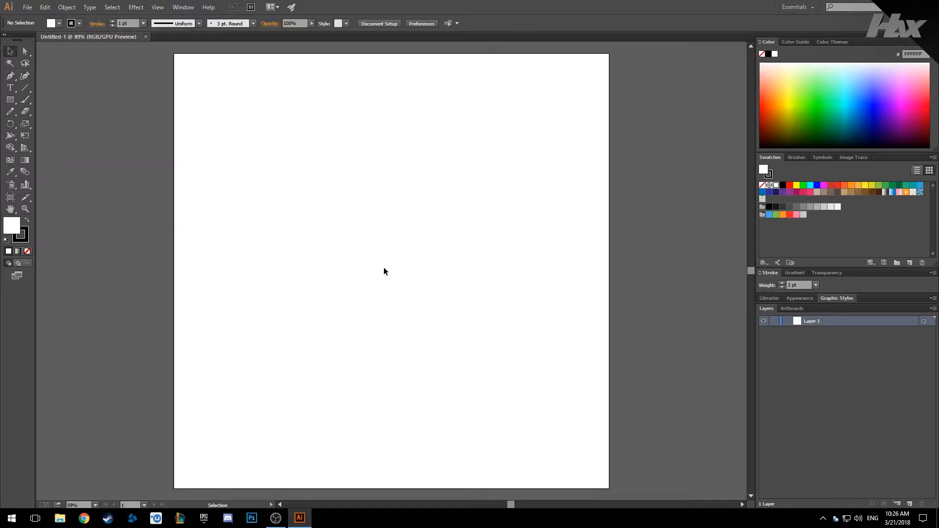
mouse_move(312, 225)
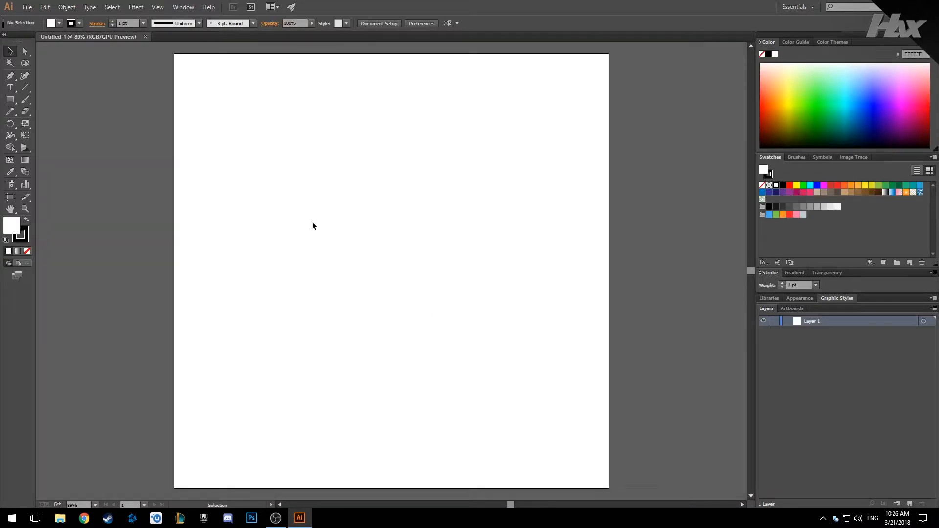
- Place the red, black and blue sketch photo onto the artboard
click(27, 7)
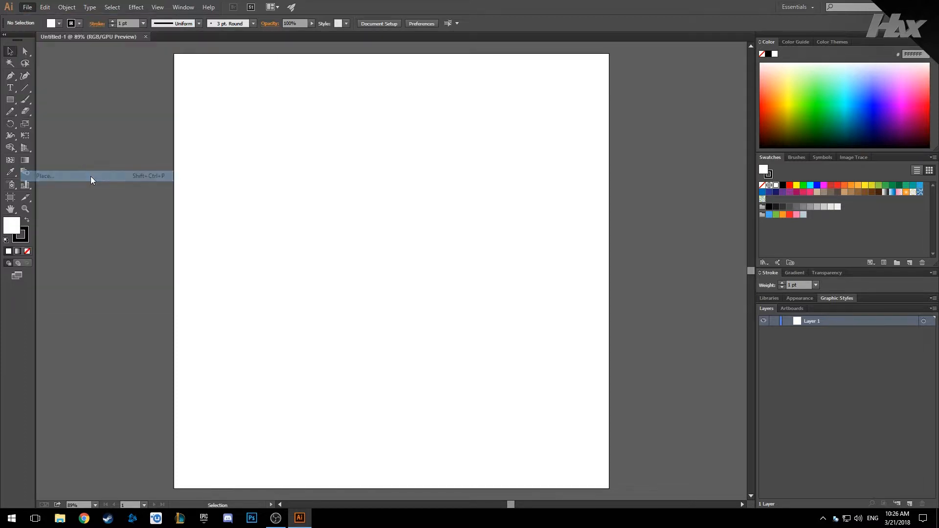
click(45, 176)
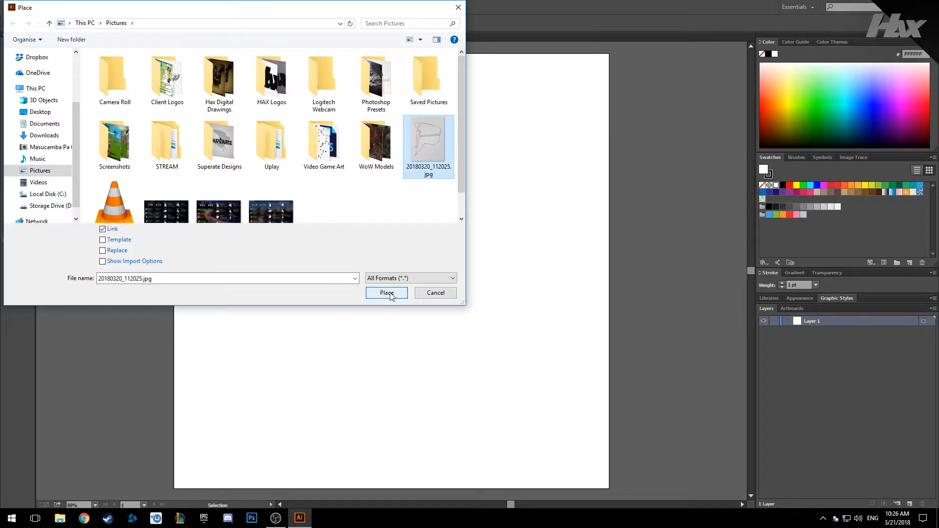
click(386, 293)
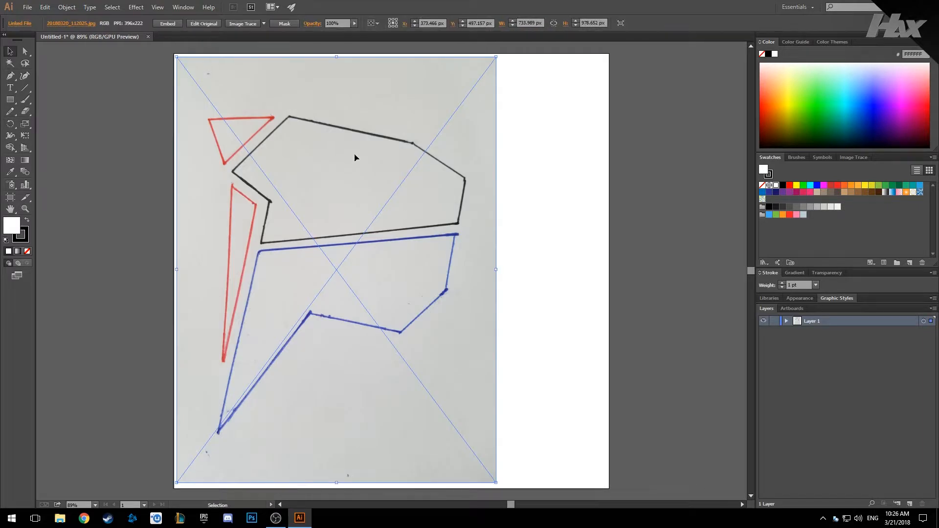
mouse_move(391, 125)
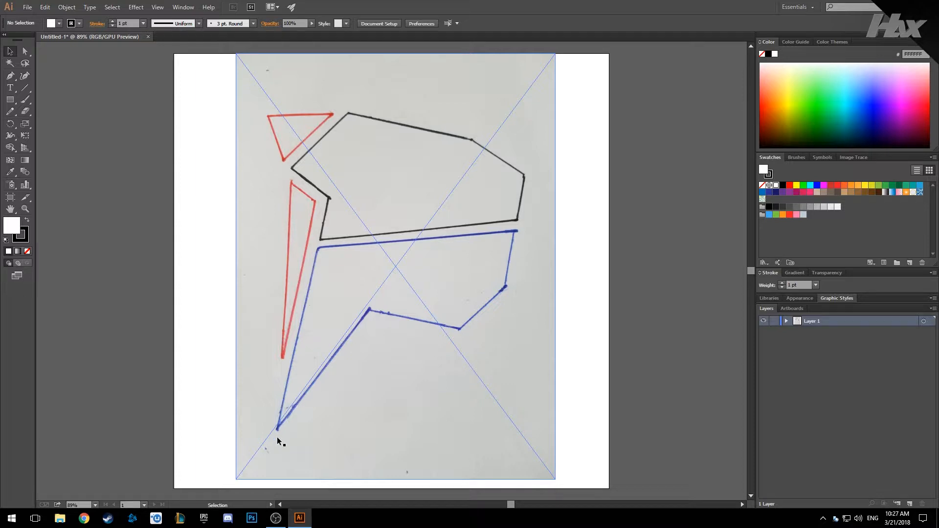
mouse_move(352, 235)
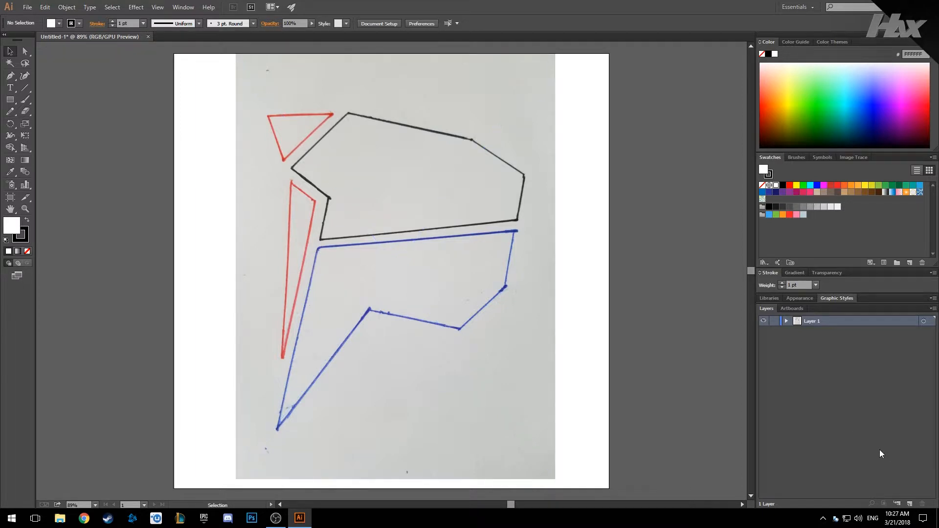
mouse_move(924, 494)
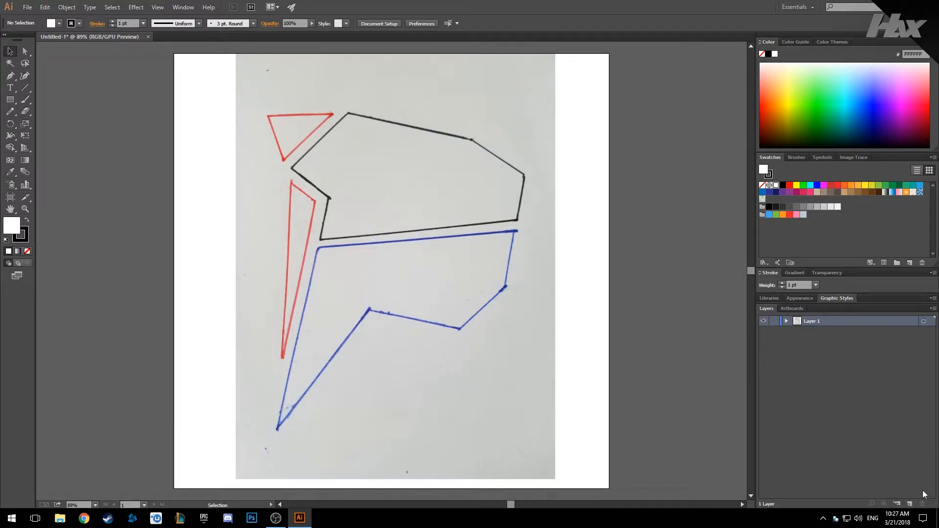
mouse_move(908, 503)
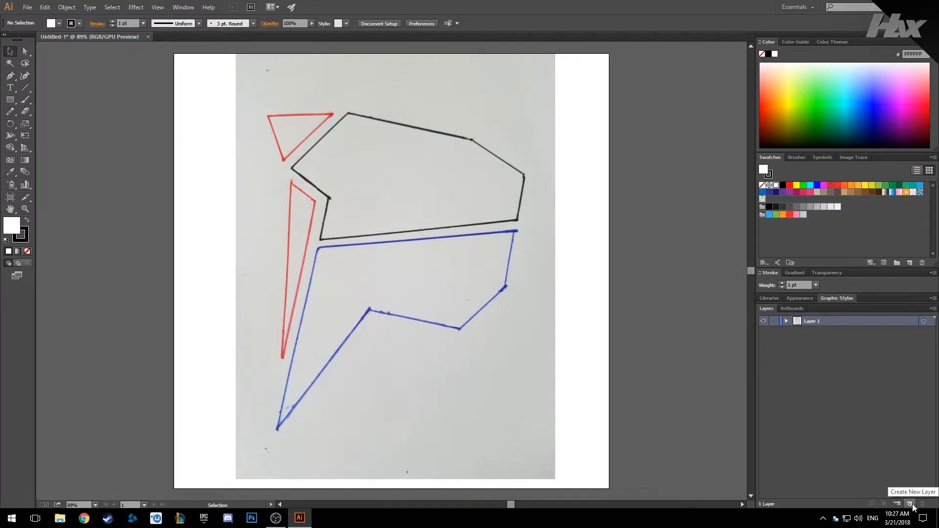
- Add a tracing layer above the photo and set the Pen tool fill to red
click(909, 504)
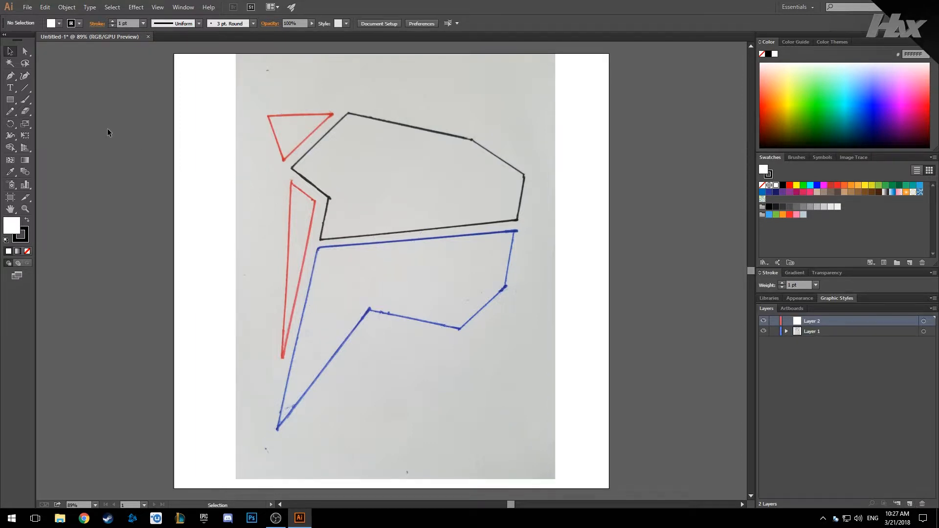
mouse_move(11, 76)
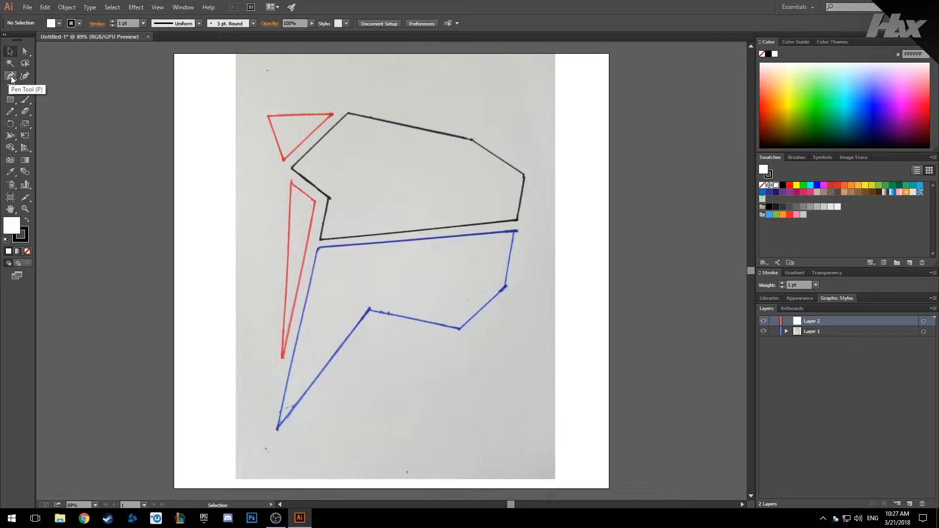
click(11, 77)
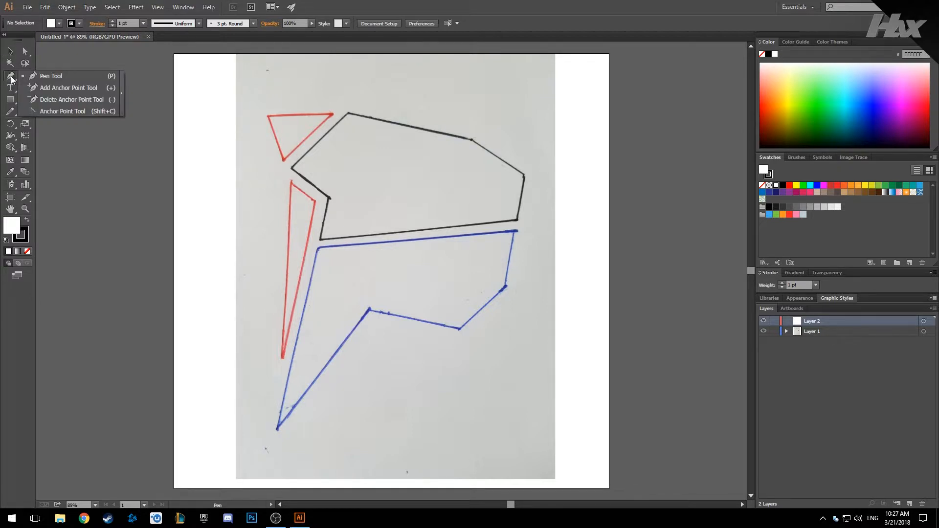
mouse_move(50, 76)
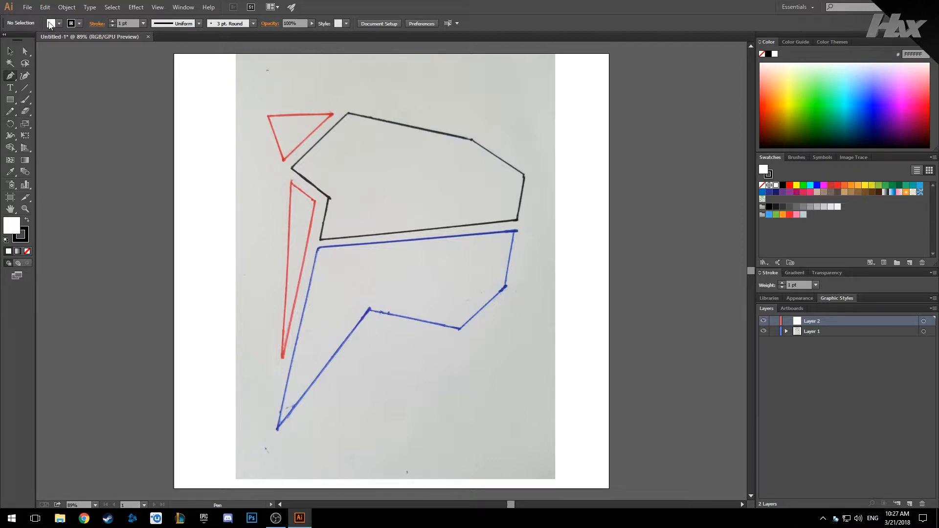
mouse_move(52, 24)
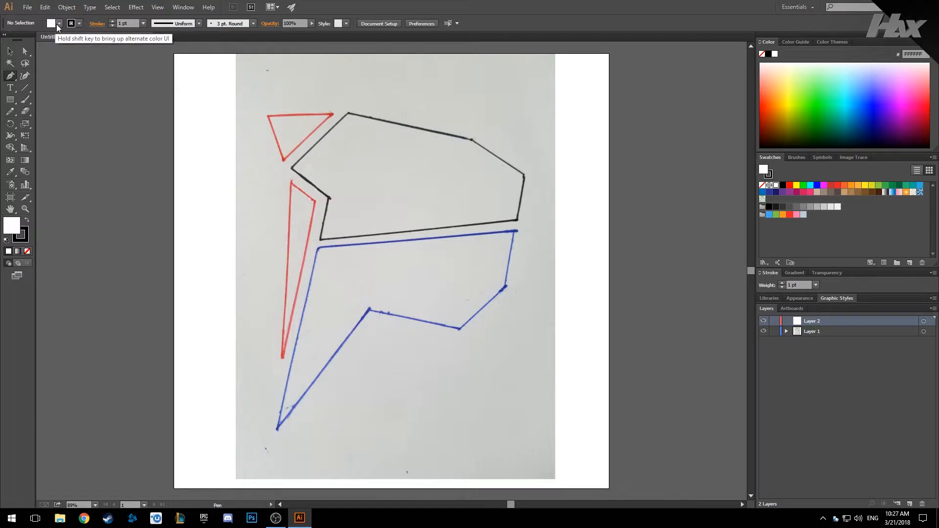
click(52, 24)
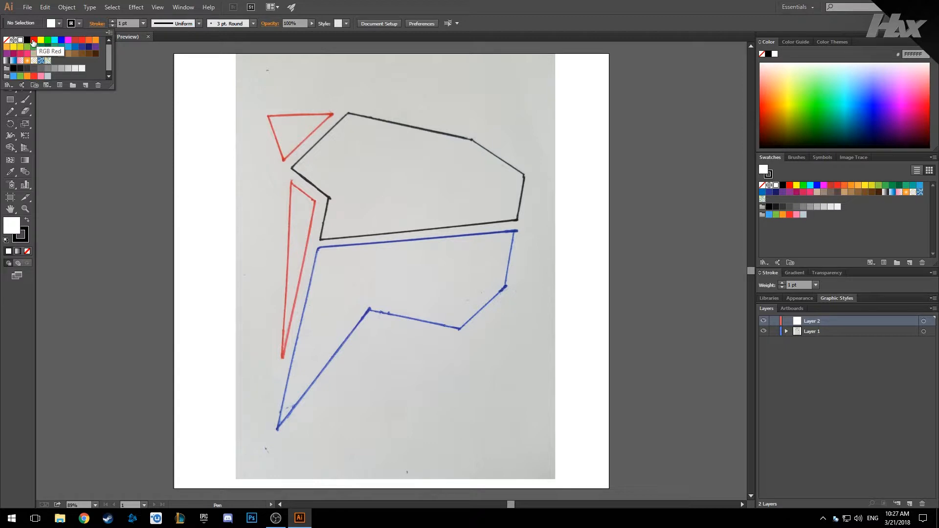
click(33, 40)
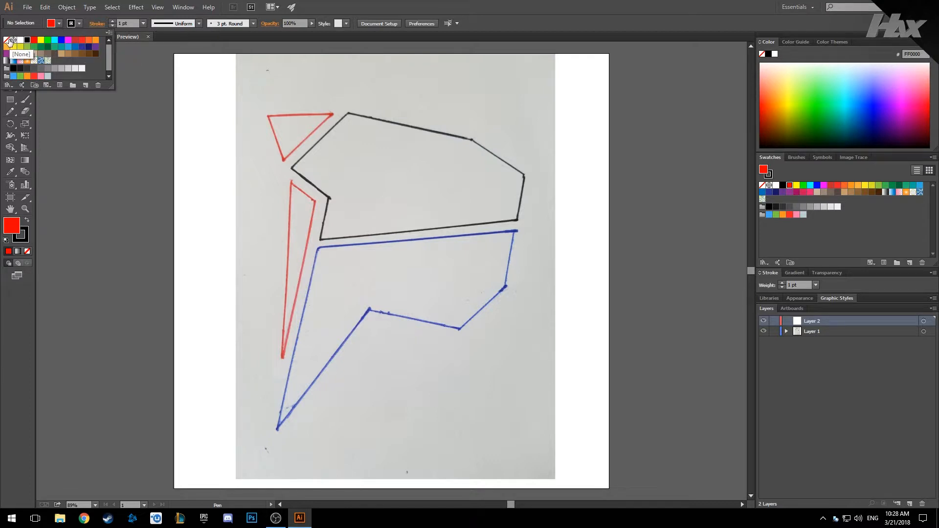
mouse_move(72, 23)
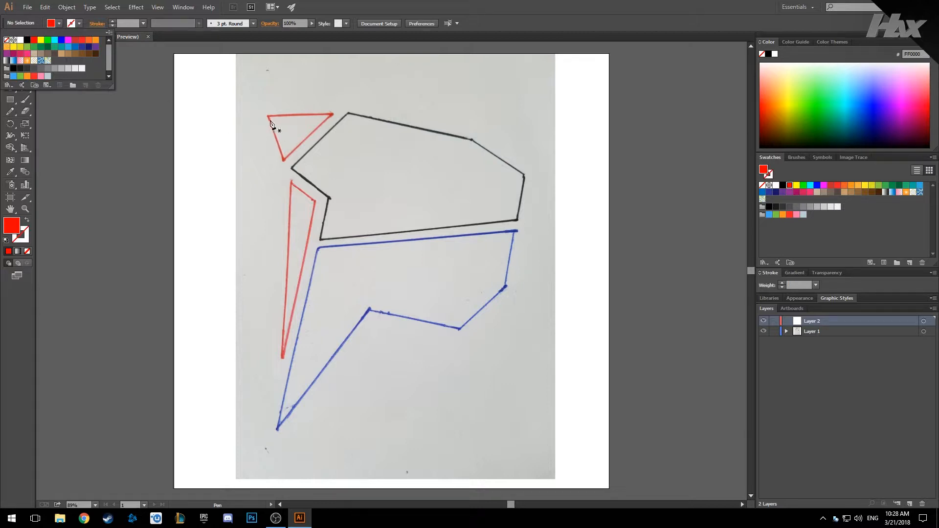
mouse_move(270, 121)
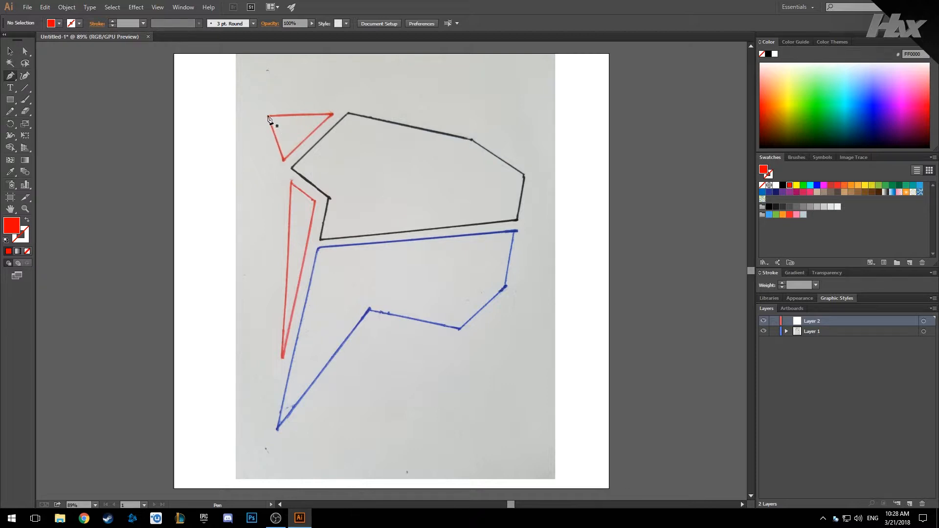
- Trace the small and long red triangles, lock Layer 1, and make Layer 2 active
click(280, 167)
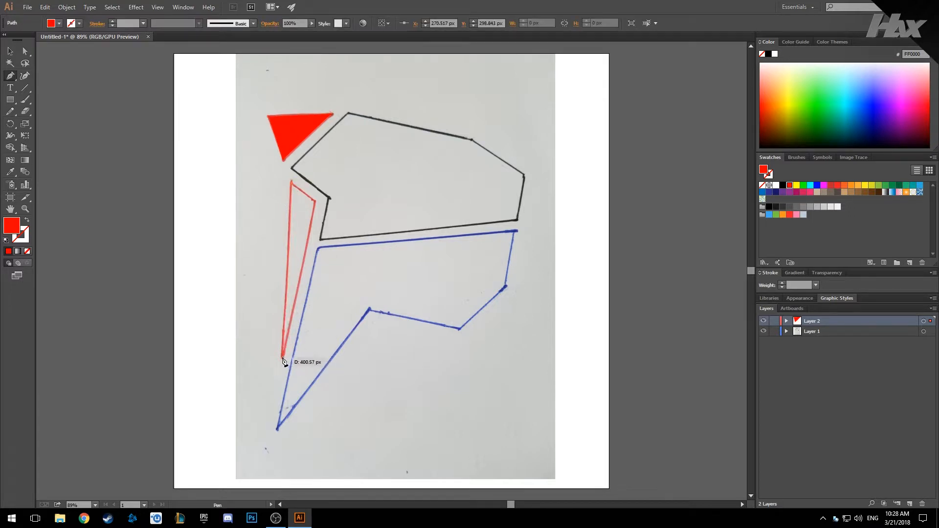
click(321, 199)
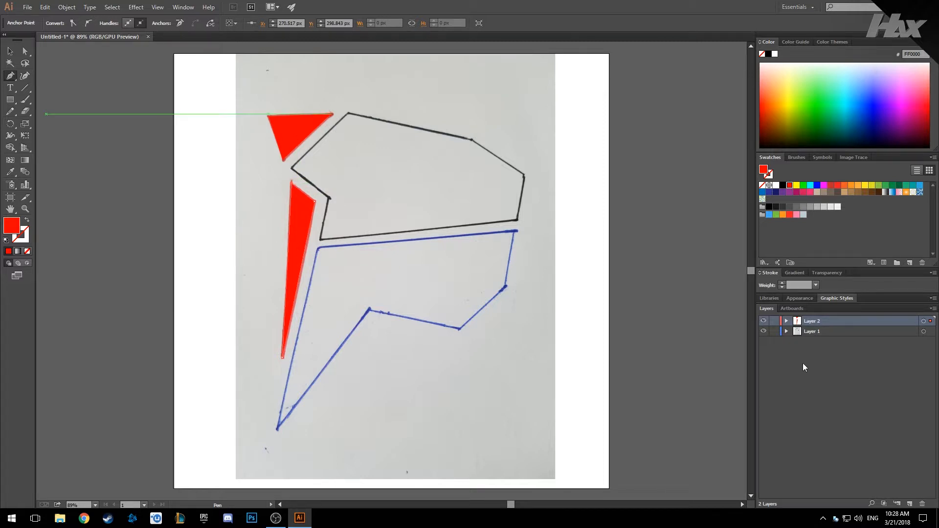
mouse_move(833, 338)
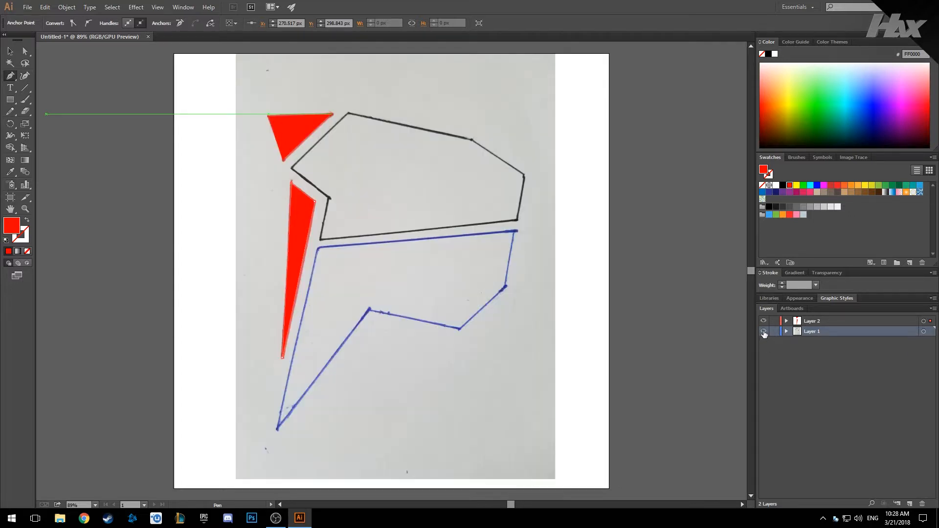
click(763, 331)
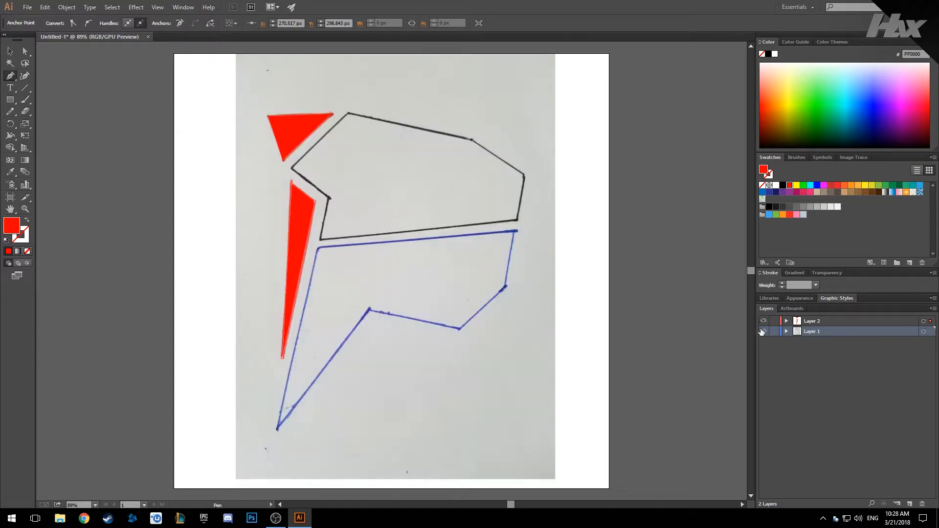
click(811, 320)
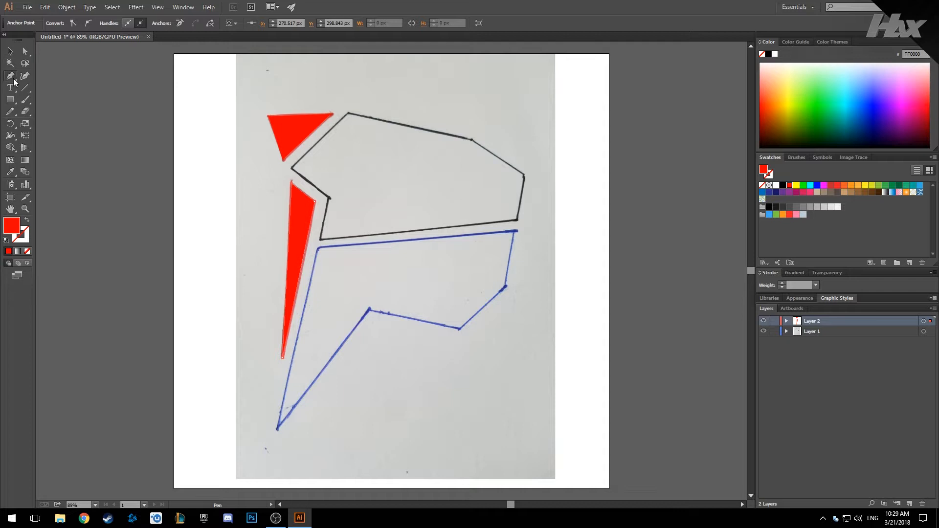
- Trace the black-outlined upper polygon with the Pen tool as a red filled path
click(350, 118)
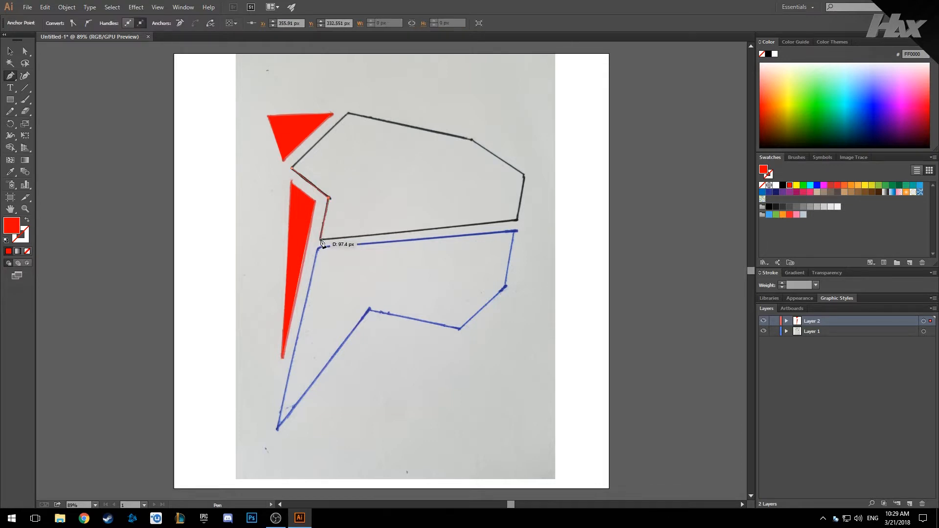
click(518, 224)
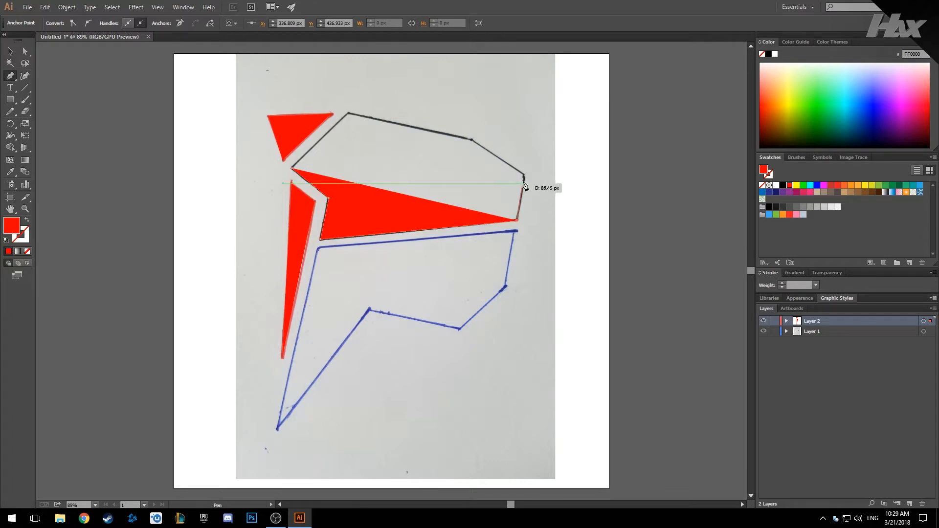
drag(523, 186, 353, 115)
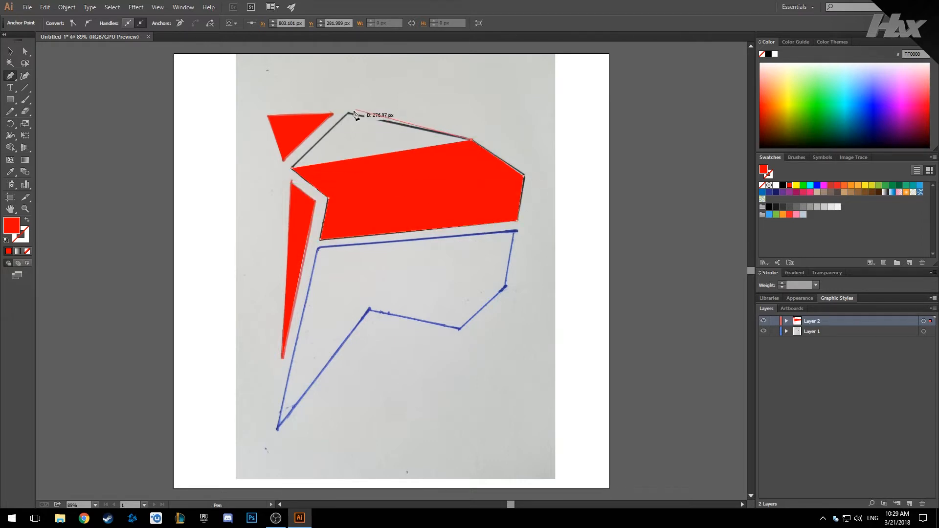
click(293, 170)
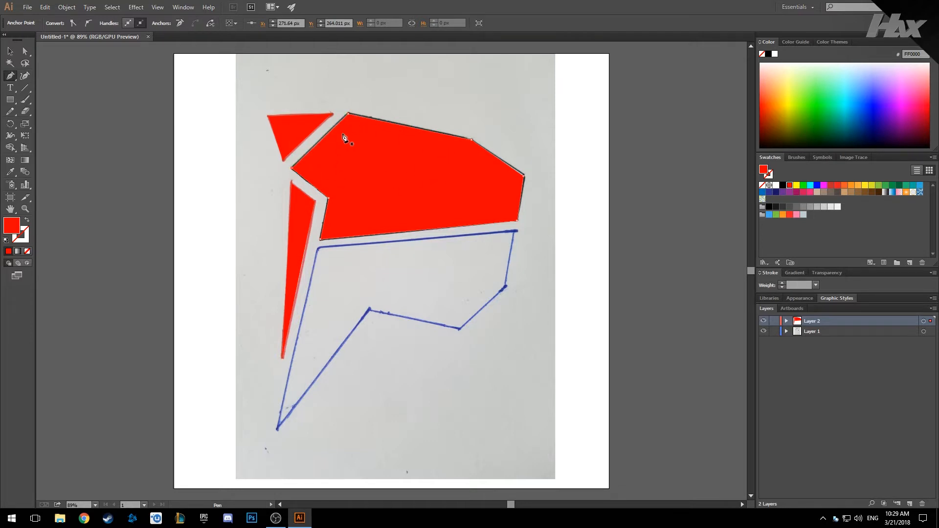
mouse_move(319, 254)
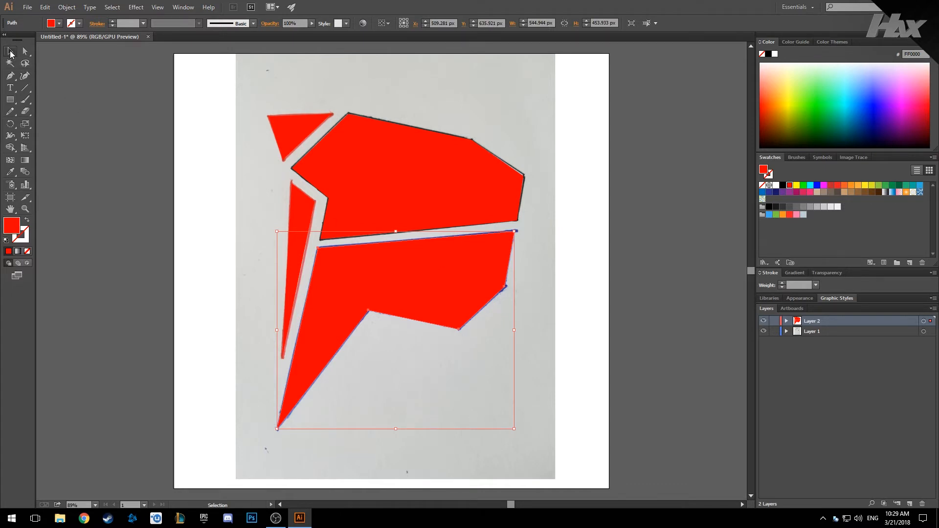
mouse_move(10, 54)
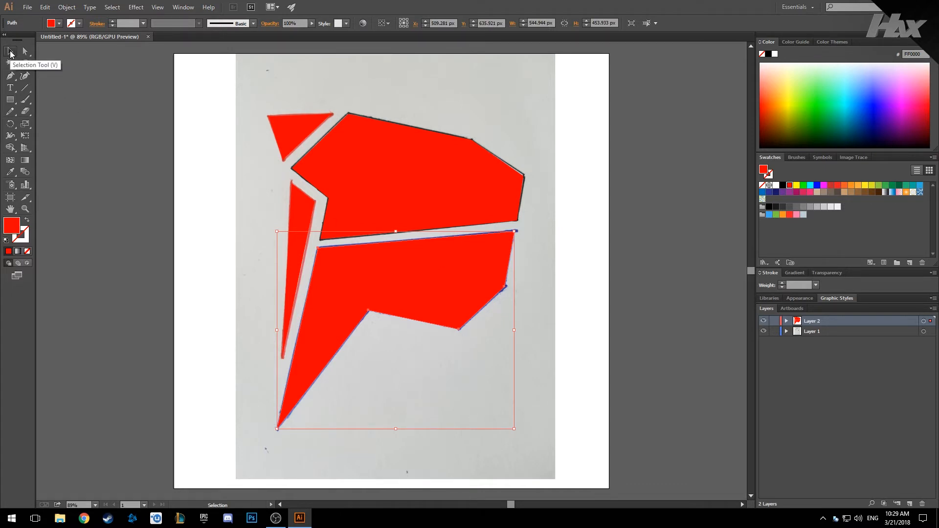
mouse_move(407, 275)
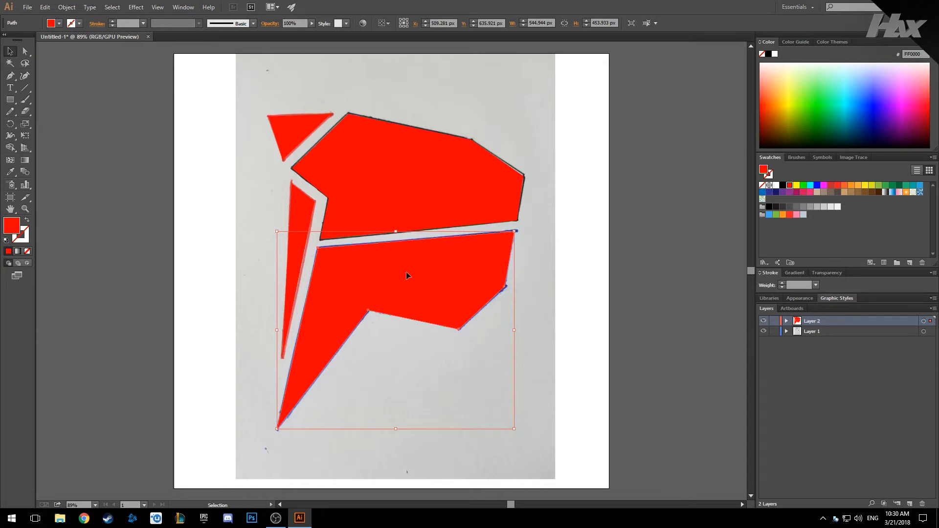
mouse_move(352, 273)
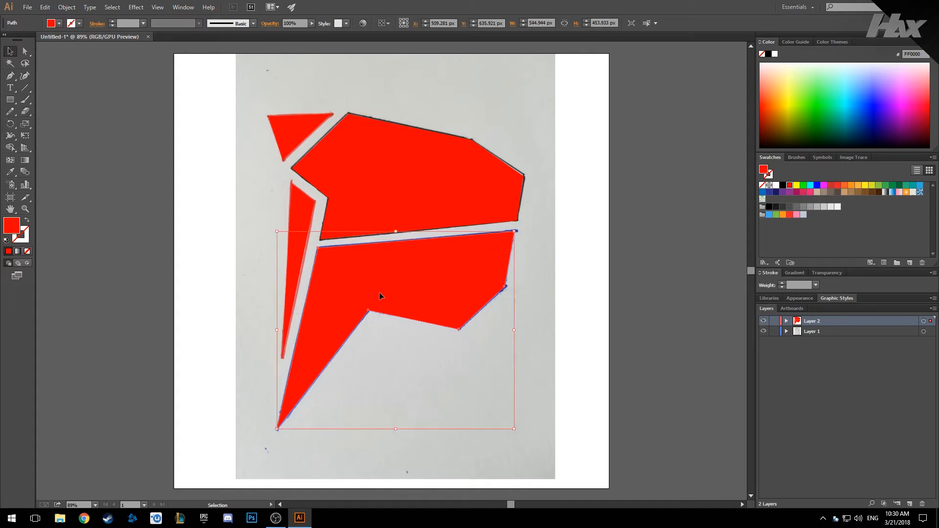
- Fill the bottom shape blue and the top shape black, then deselect
click(58, 24)
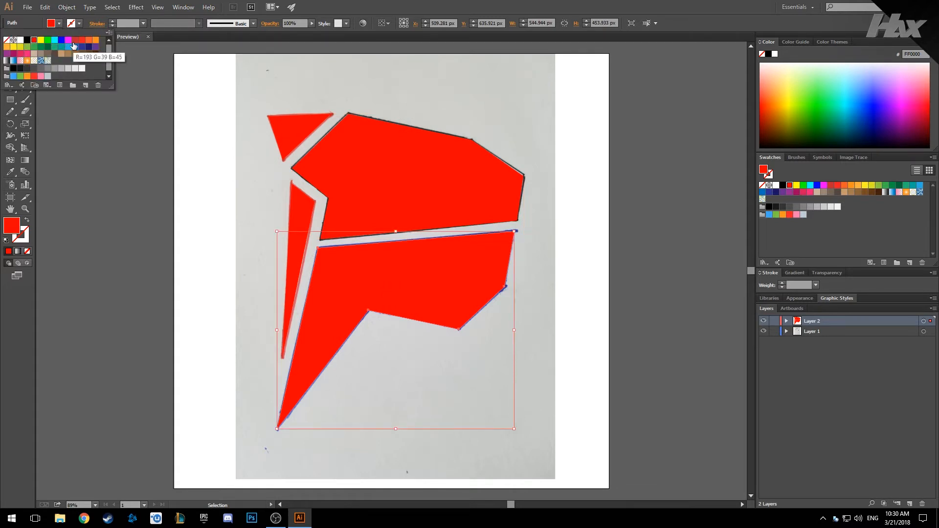
click(61, 40)
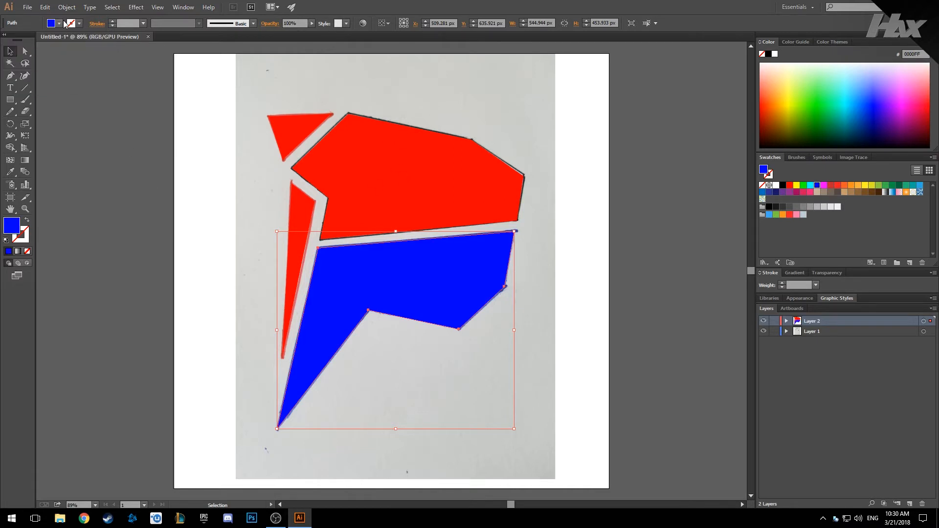
click(53, 23)
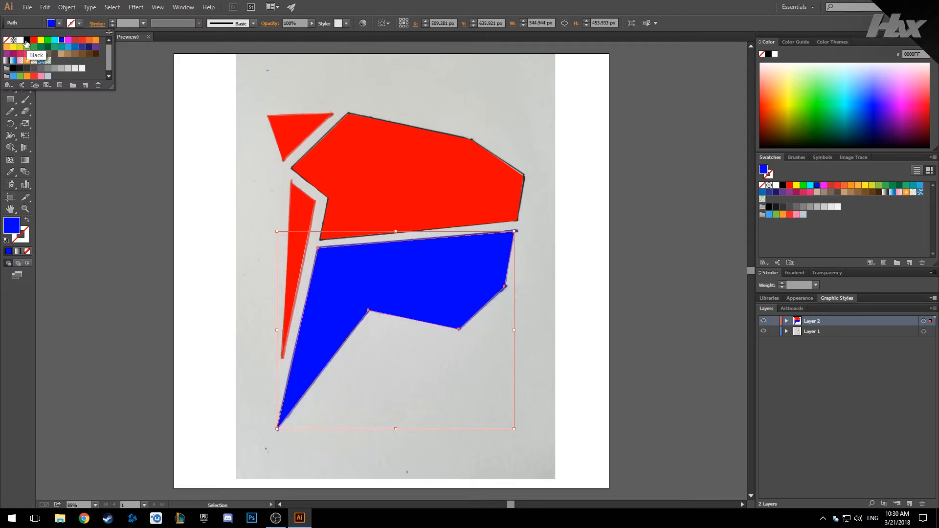
click(26, 40)
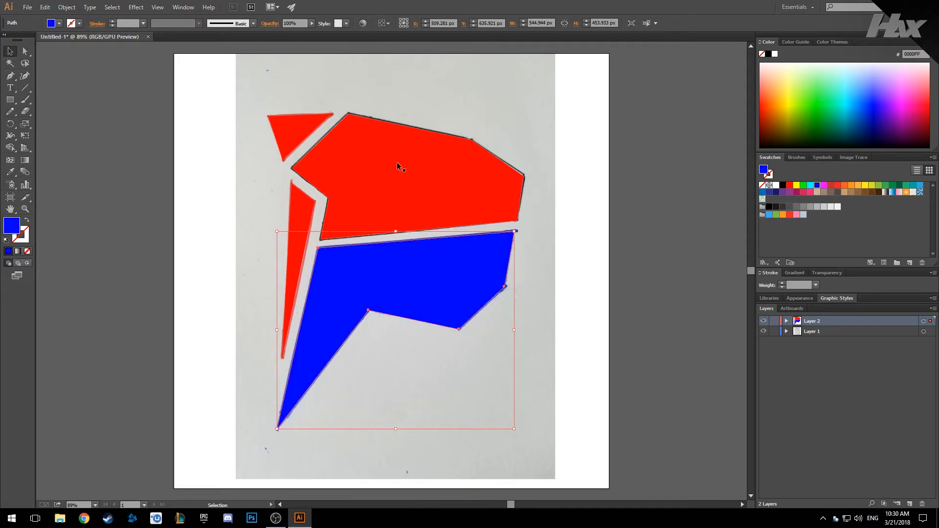
click(59, 23)
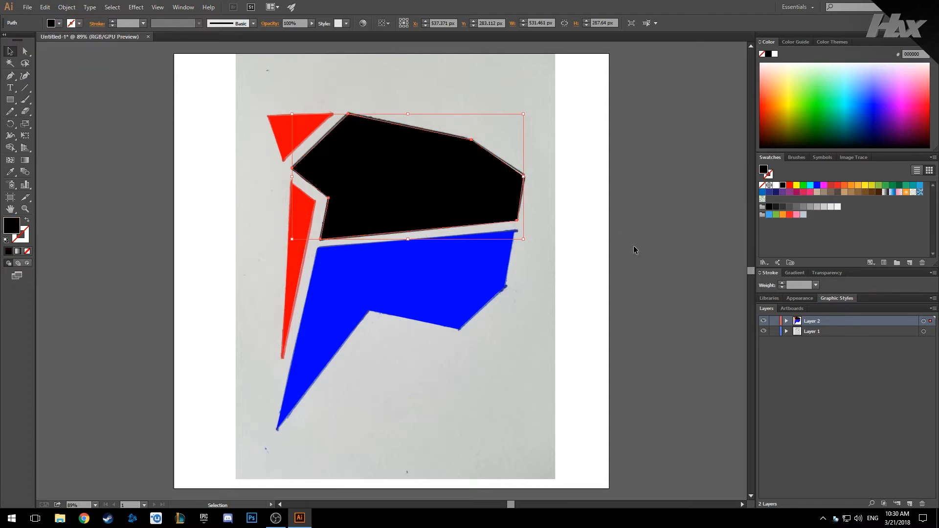
click(688, 358)
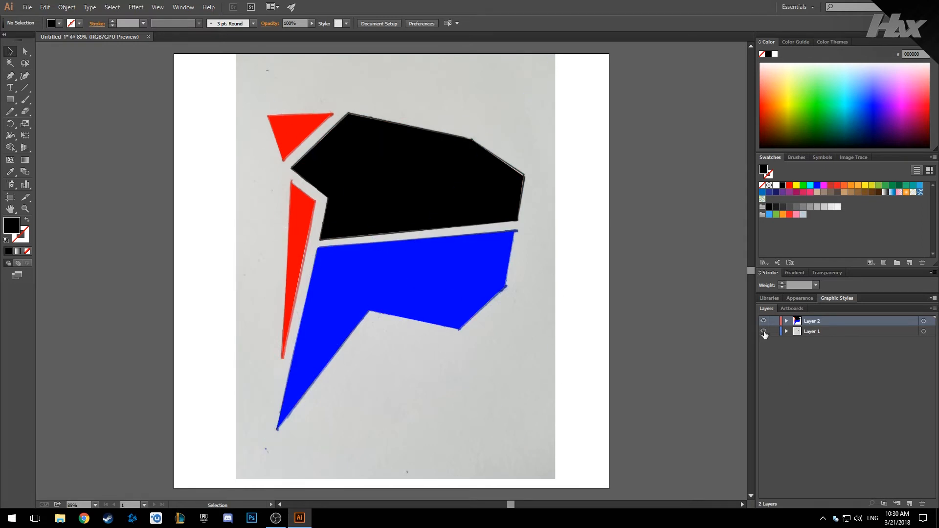
- Turn off Layer 1's visibility to hide the sketch photo
click(763, 333)
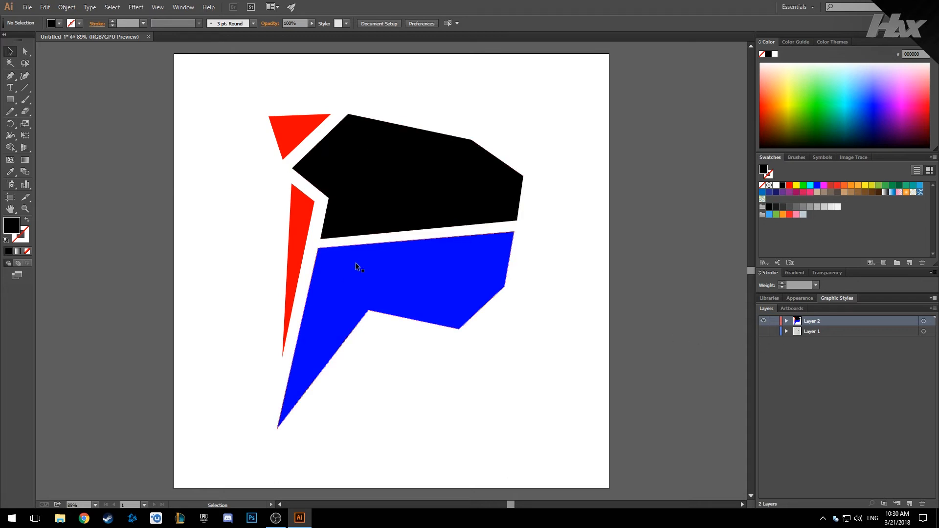
mouse_move(386, 235)
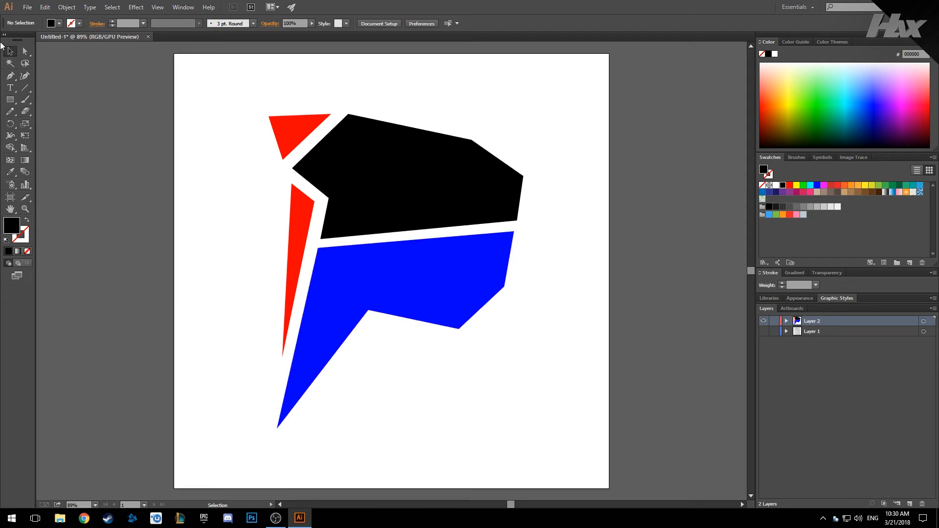
- Save the logo as Logopreview in Adobe Illustrator (.ai) format with default options
click(27, 6)
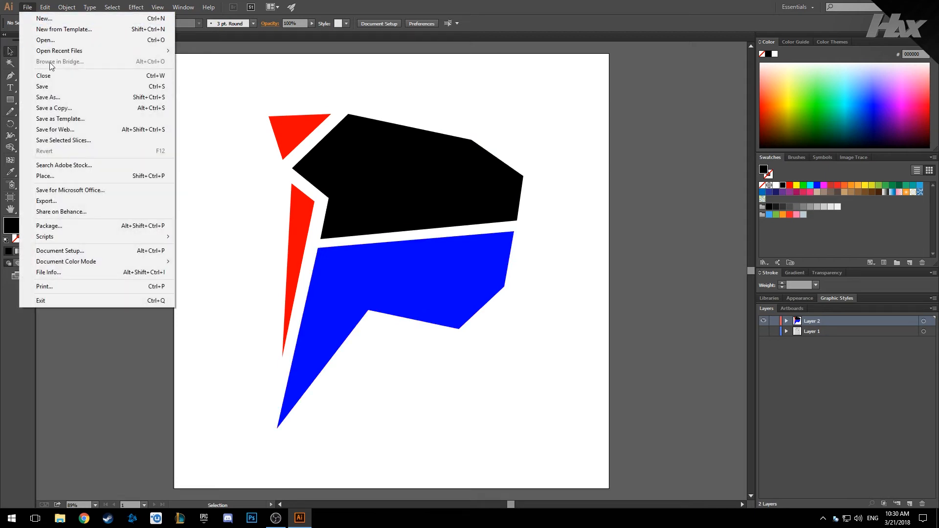
click(47, 97)
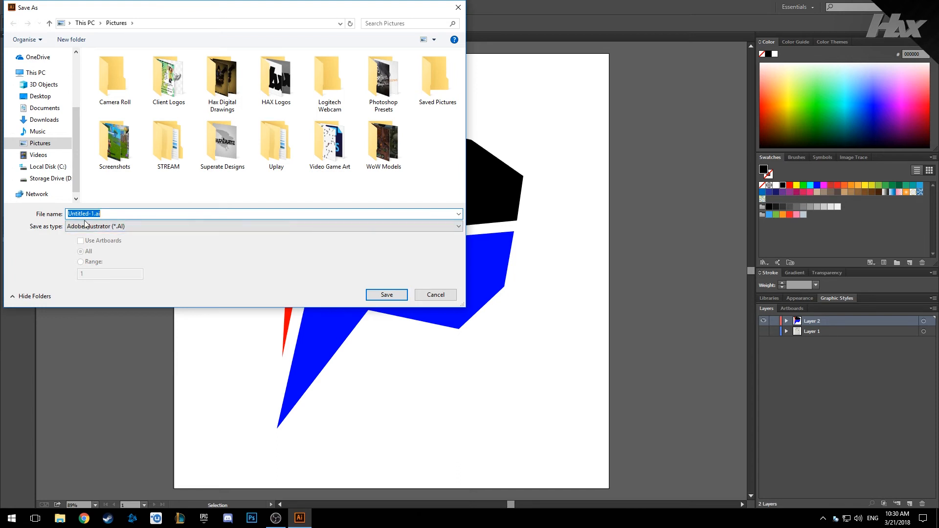
text(Logopreview)
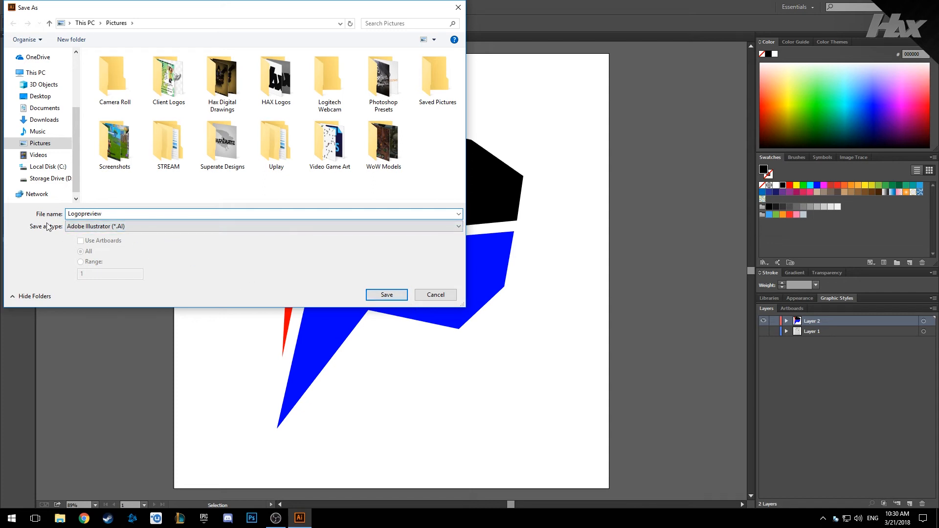
click(386, 294)
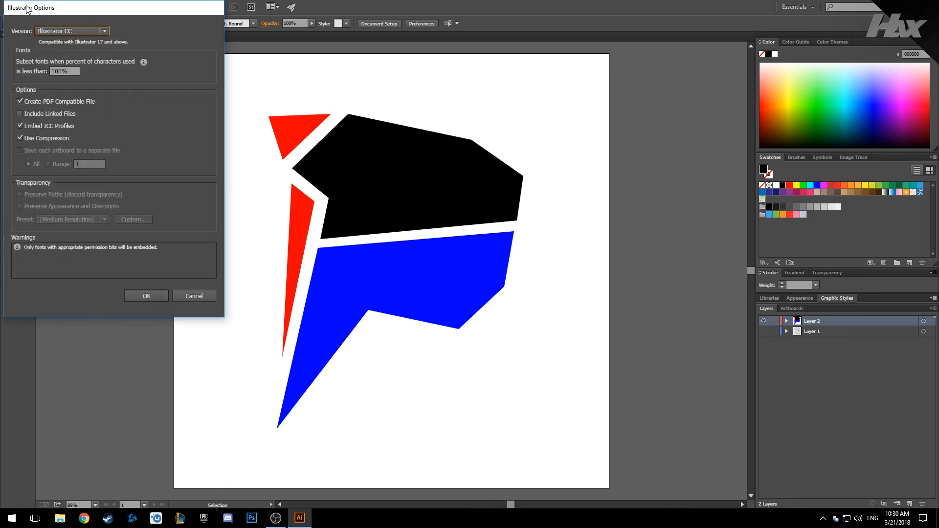
click(146, 296)
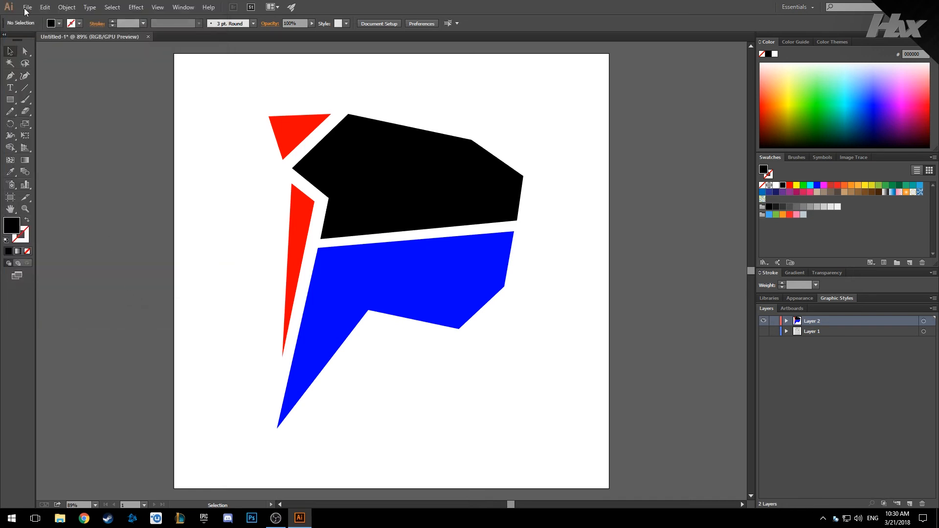
click(27, 6)
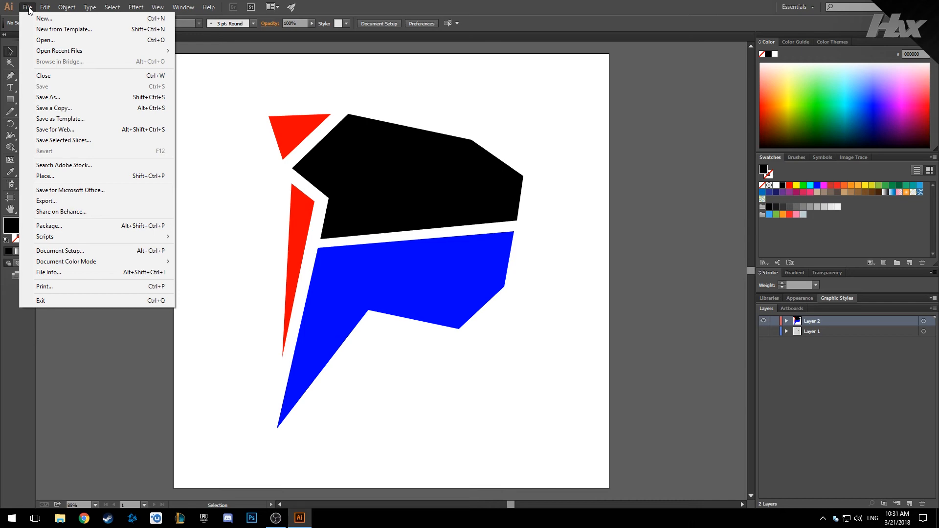
- Export the logo in PNG format as Logopreview.png
click(46, 201)
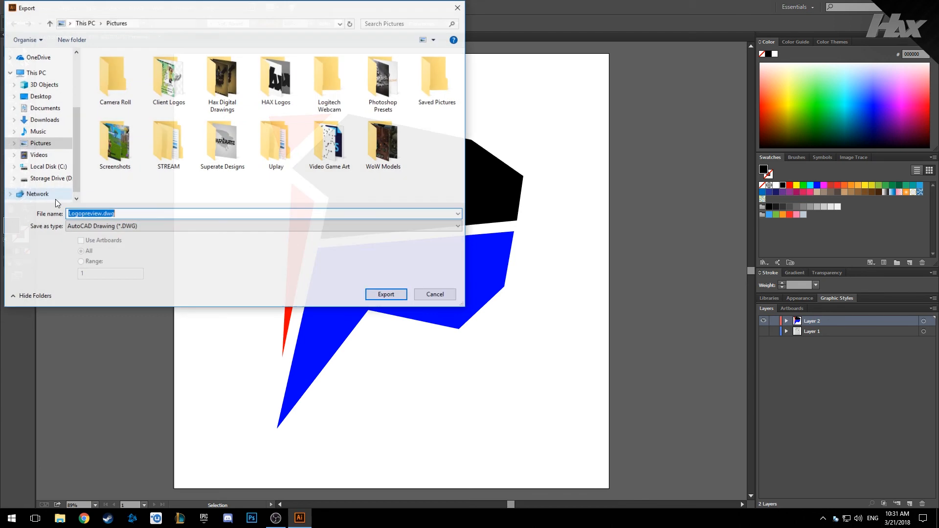
click(263, 226)
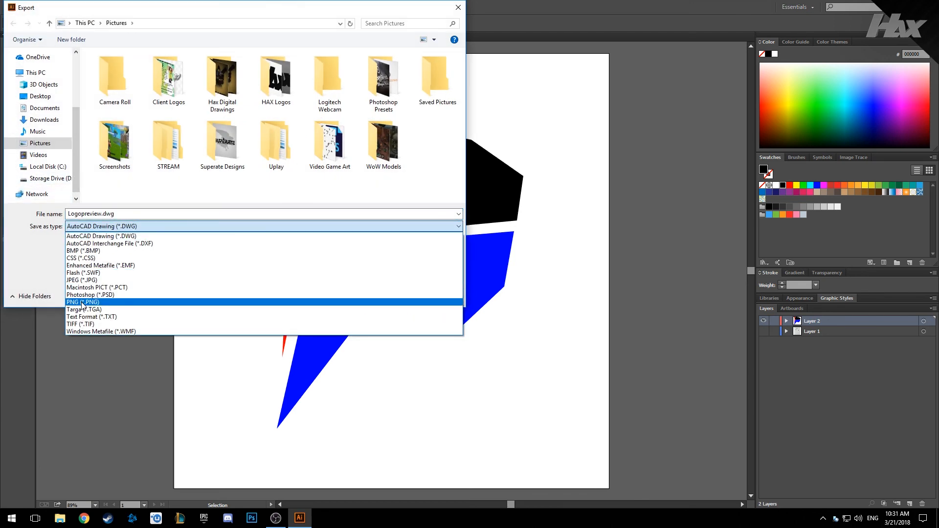
click(82, 301)
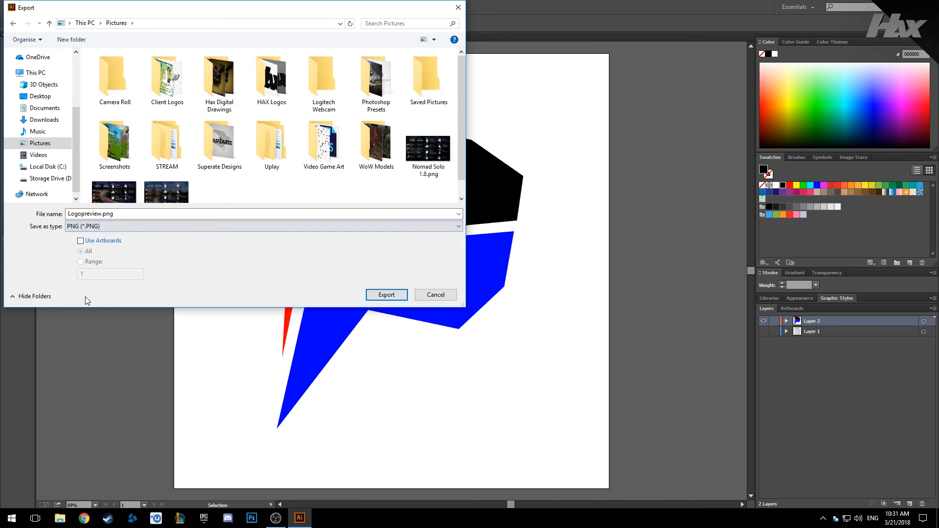
click(386, 294)
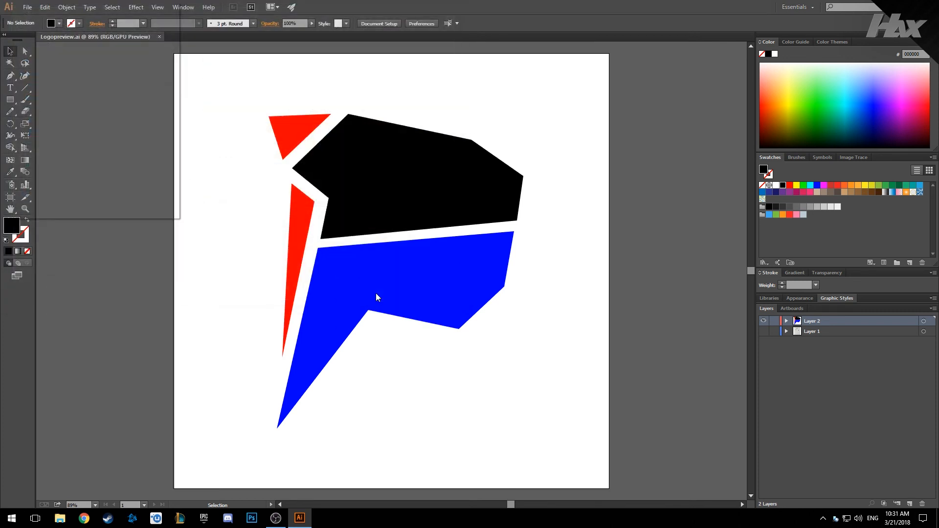